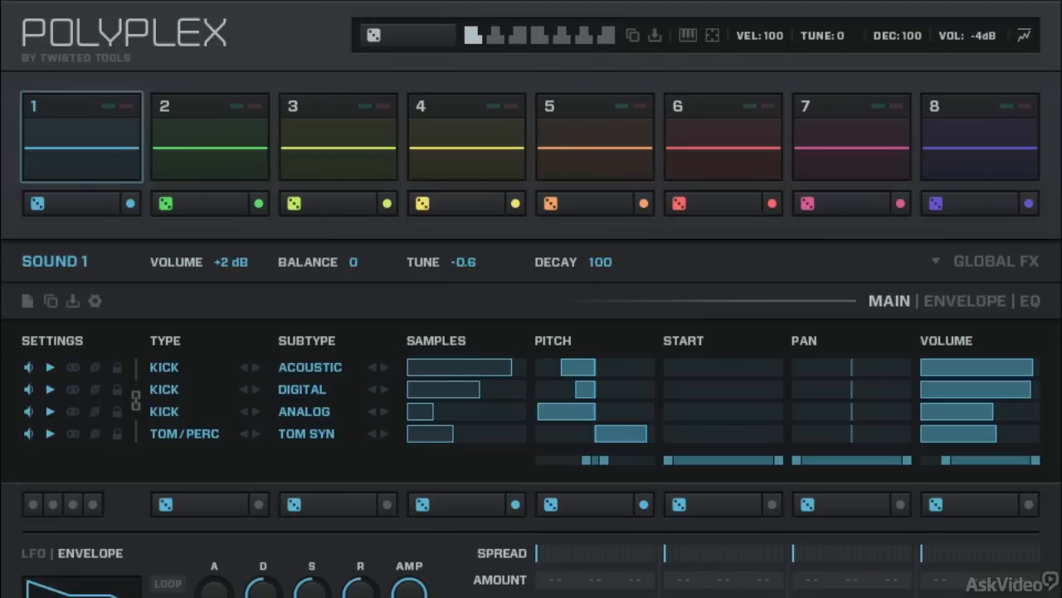
Step: Audition the acoustic kick layer on its own, then lock that first layer
click(889, 300)
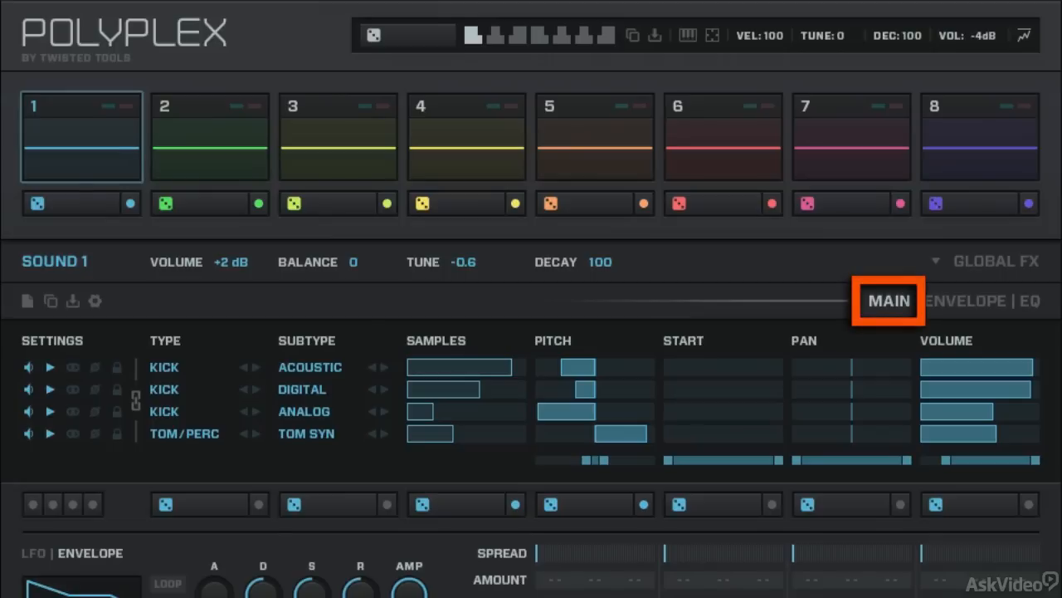
mouse_move(888, 300)
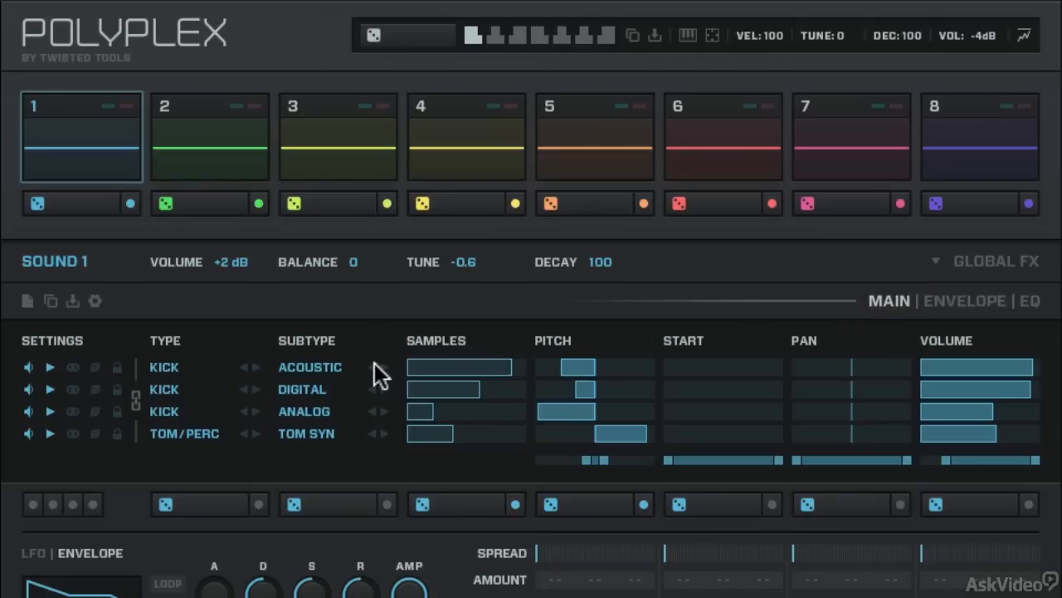
mouse_move(162, 394)
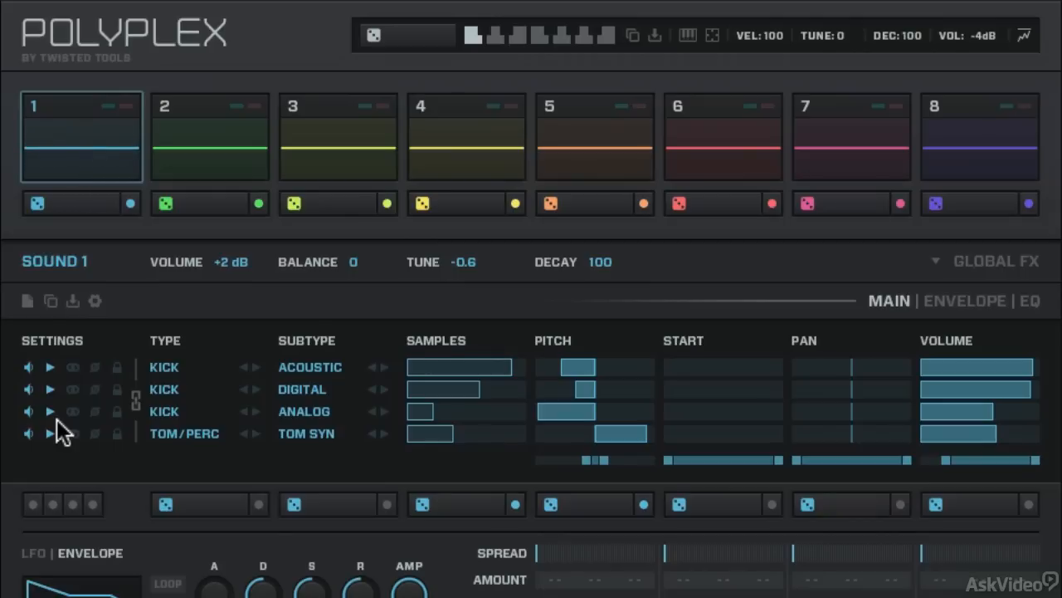
mouse_move(60, 411)
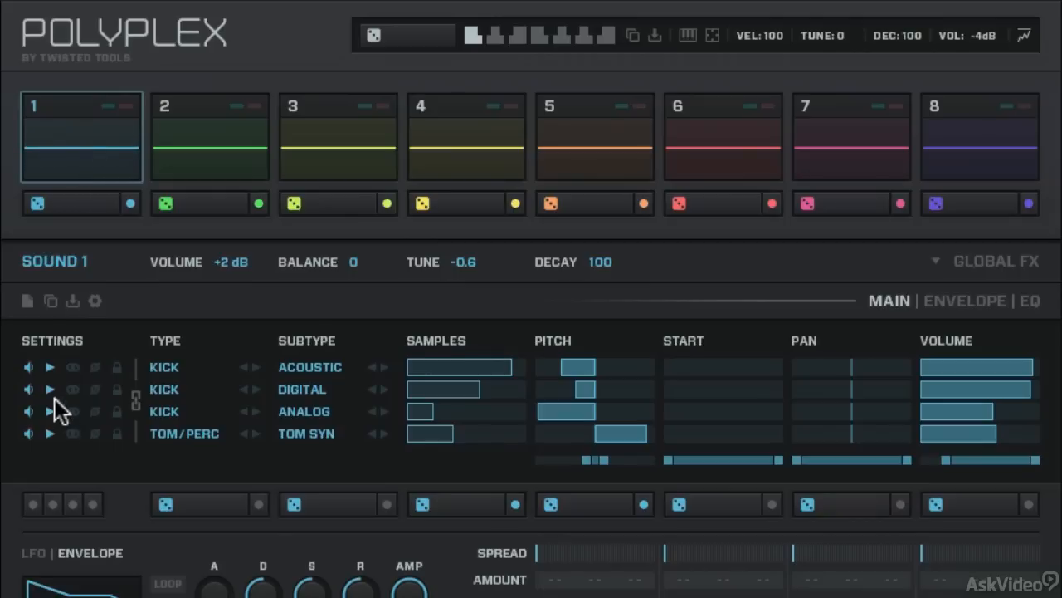
mouse_move(32, 449)
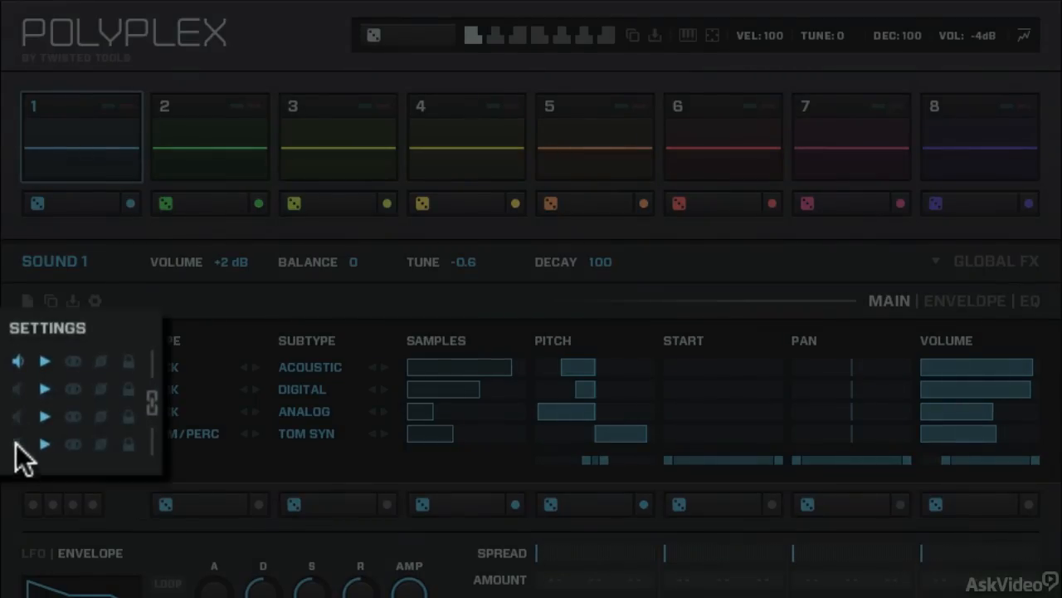
mouse_move(48, 488)
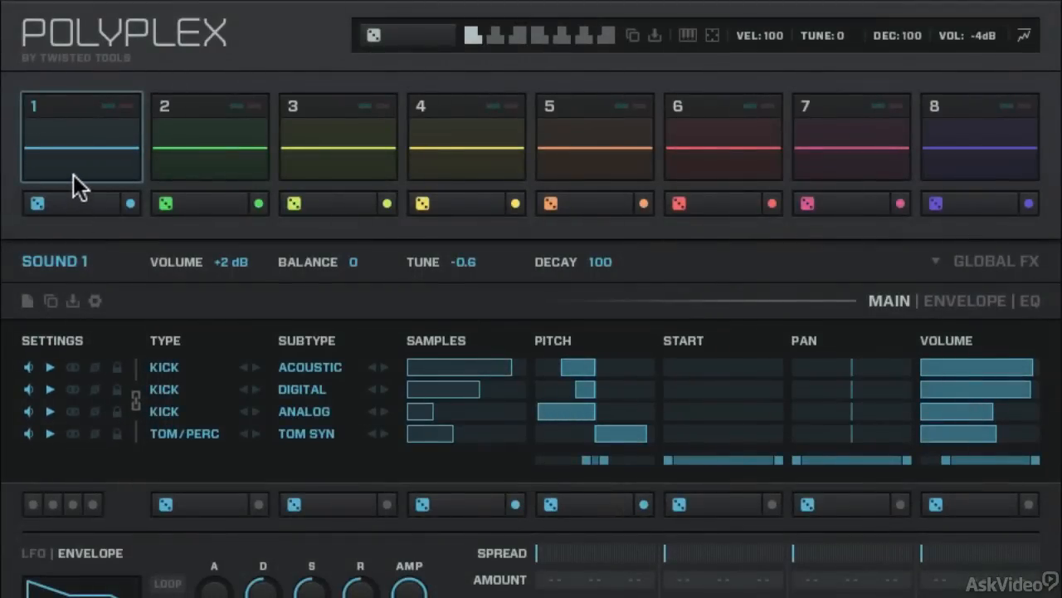
mouse_move(79, 309)
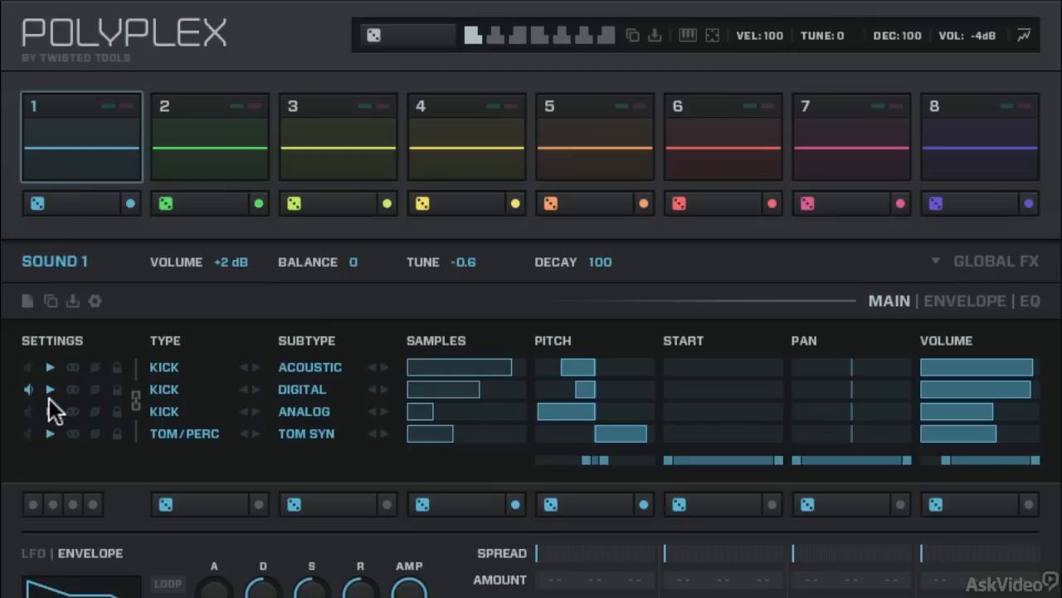
click(28, 389)
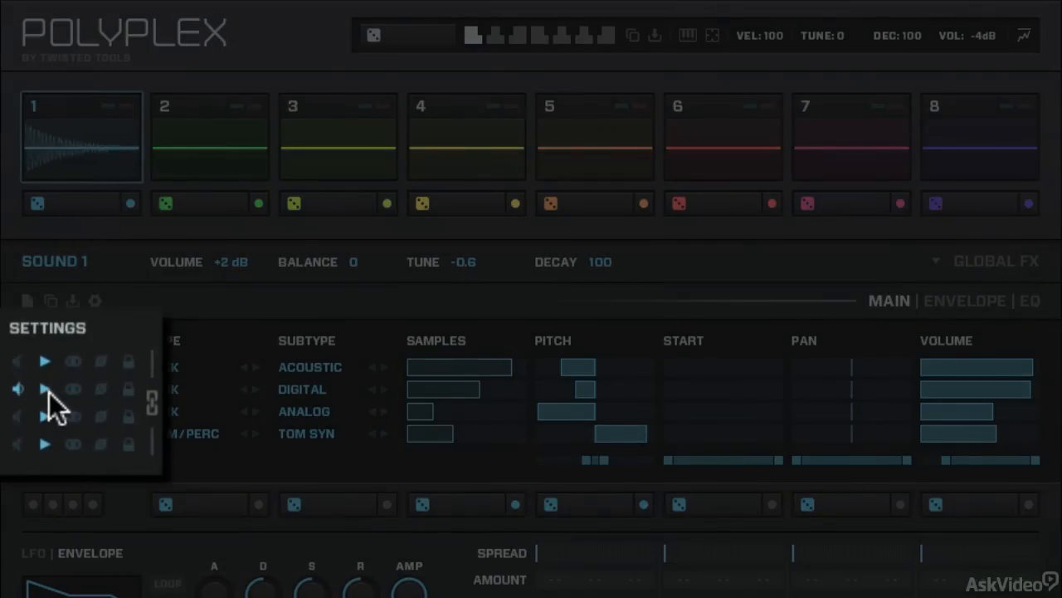
click(45, 389)
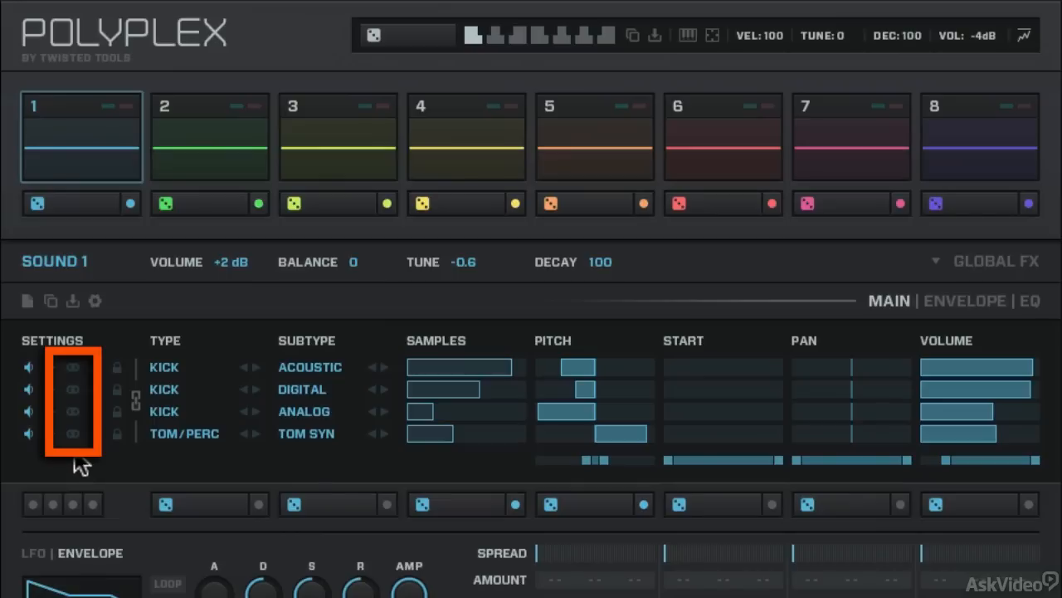
click(72, 367)
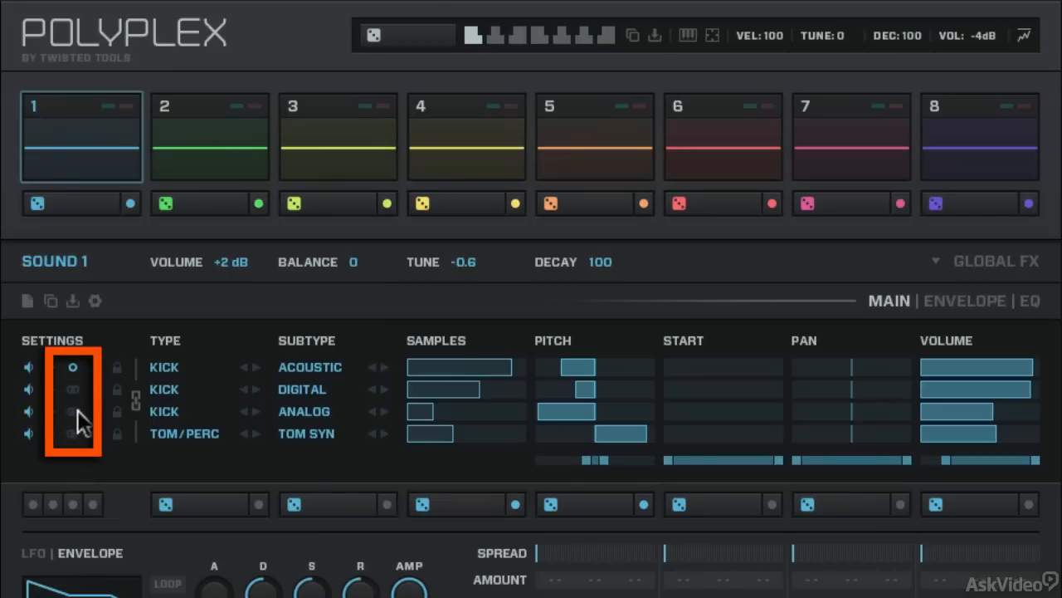
mouse_move(79, 382)
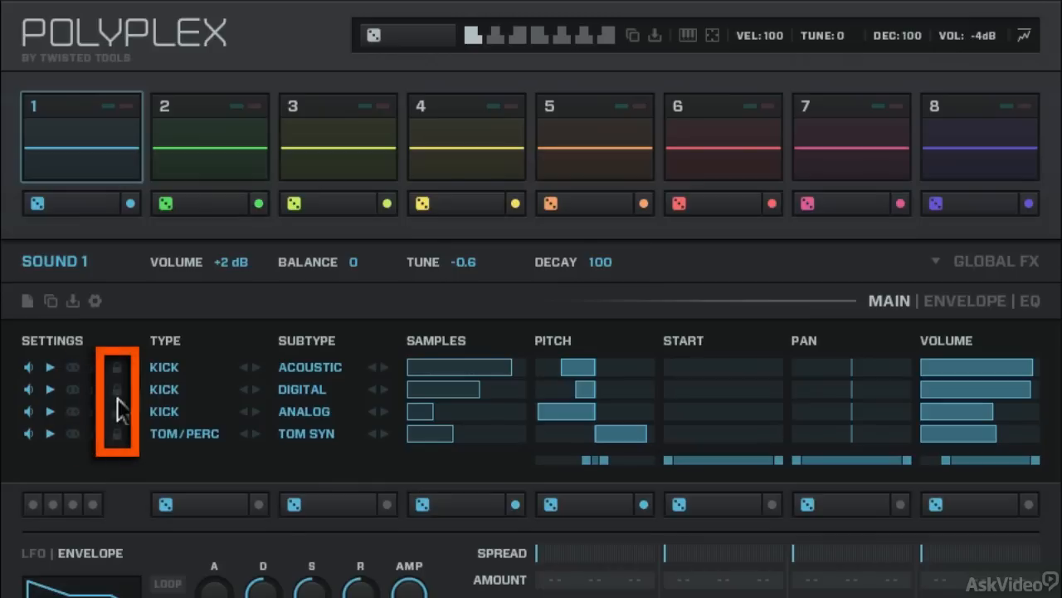
mouse_move(117, 375)
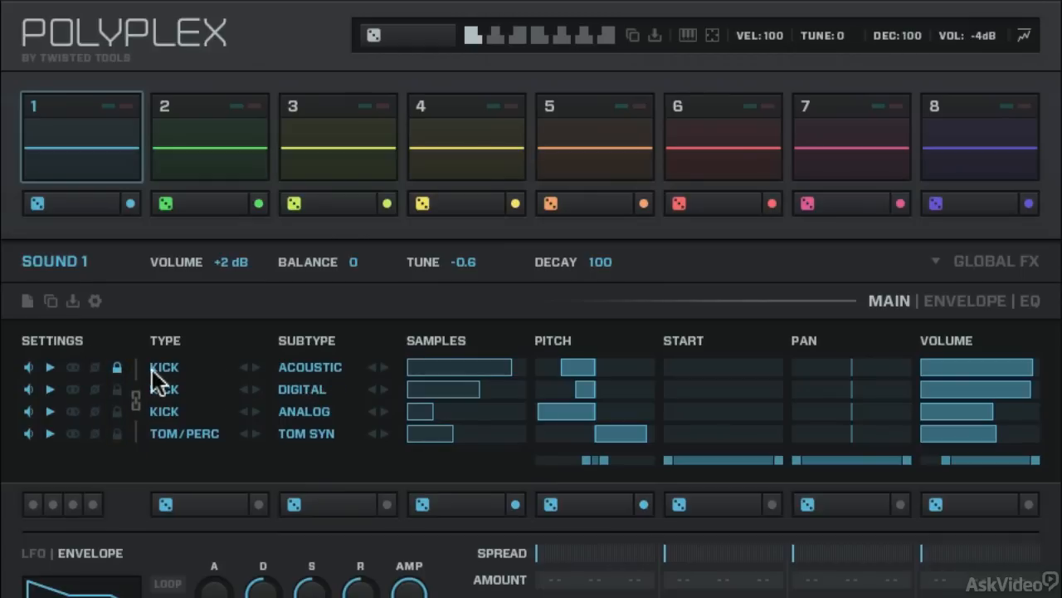
mouse_move(311, 378)
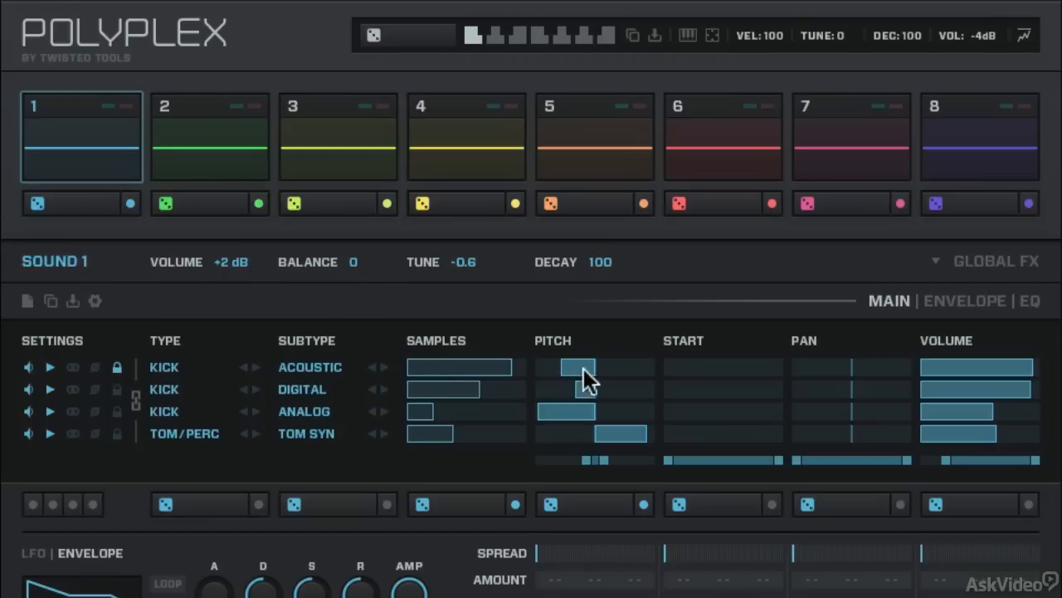
drag(606, 389, 605, 388)
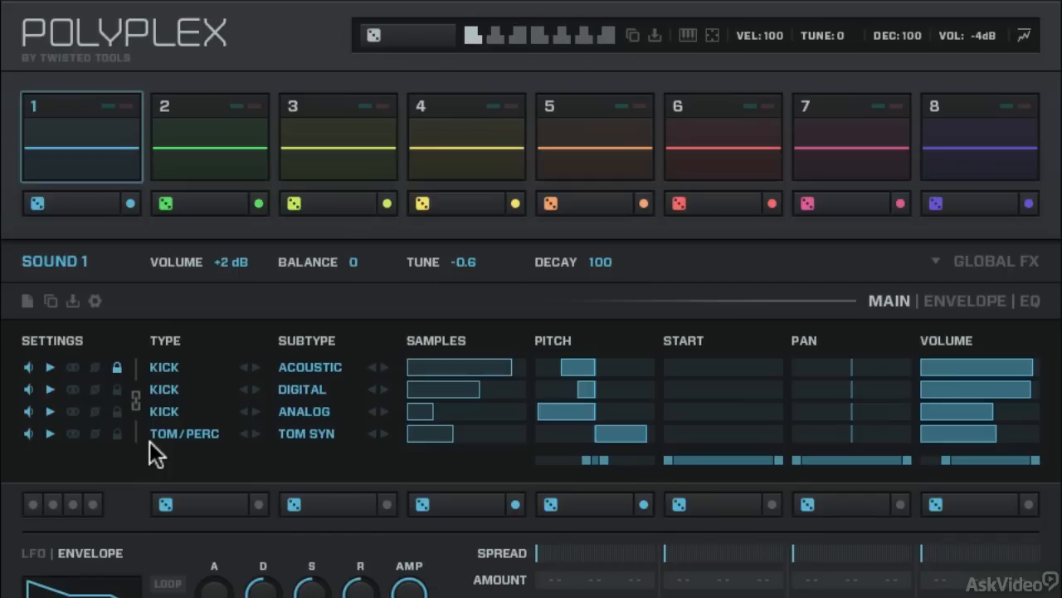
mouse_move(166, 398)
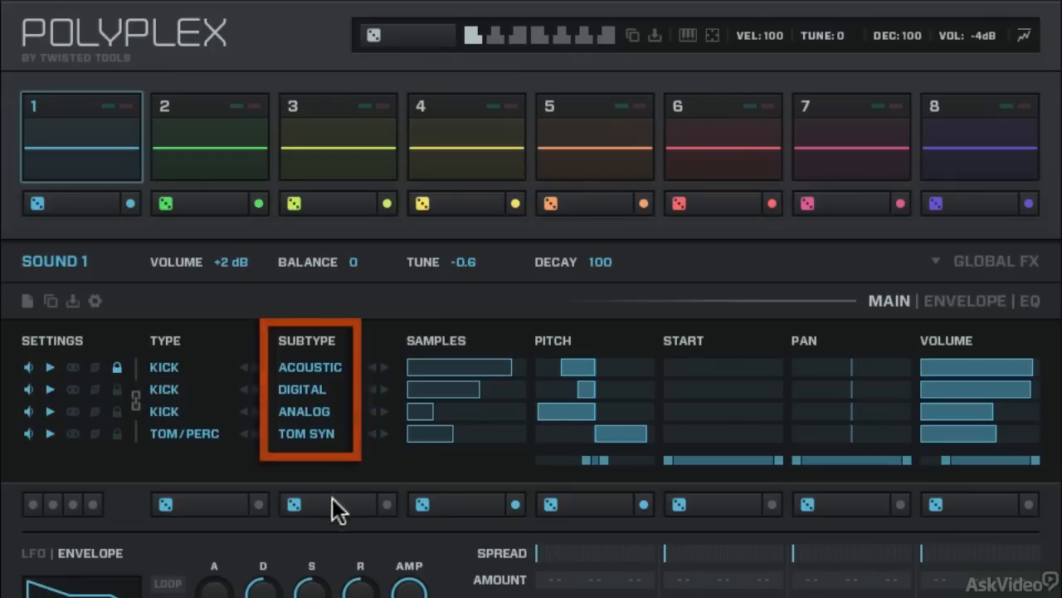
mouse_move(319, 378)
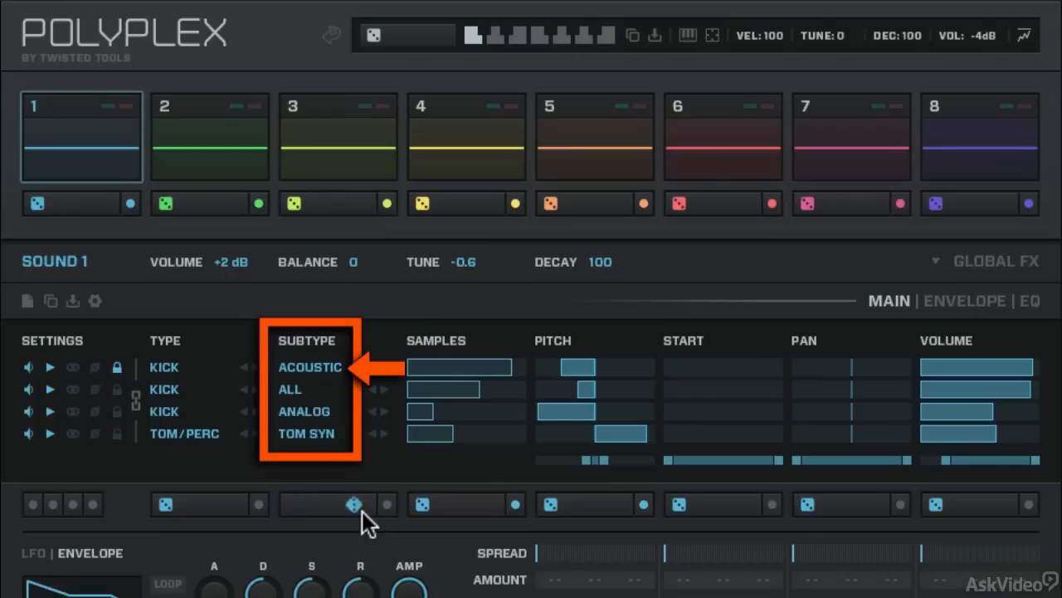
Step: Randomize the Sound 1 layer subtypes with the subtype column's dice
click(355, 504)
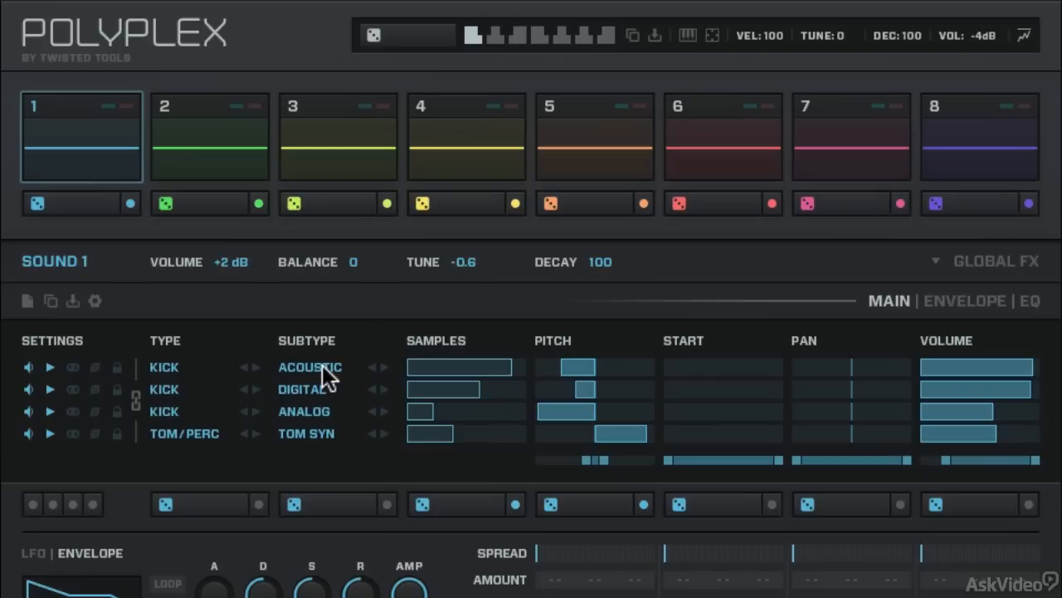
mouse_move(174, 377)
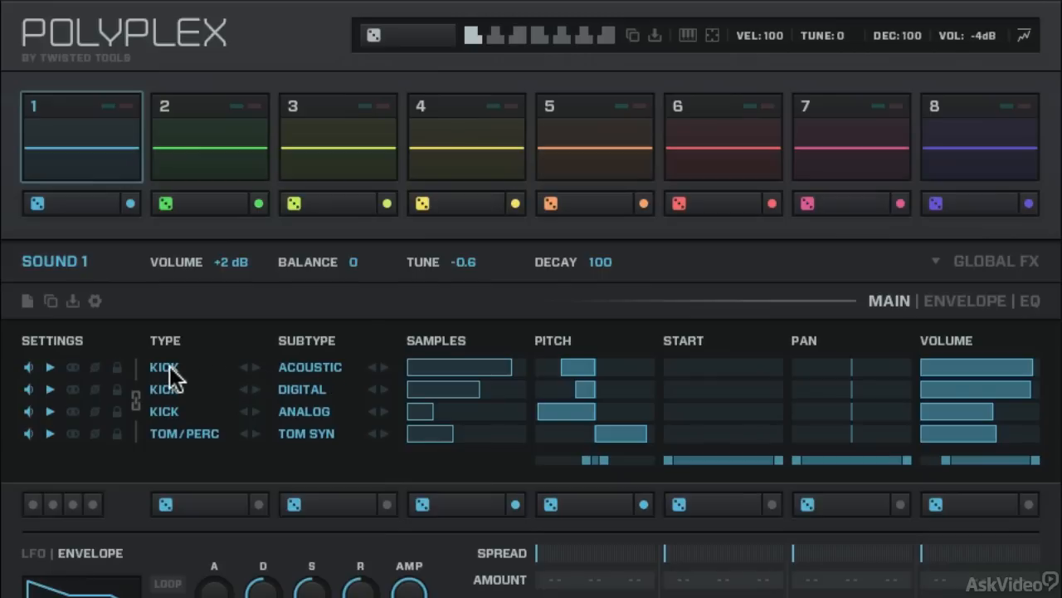
mouse_move(465, 394)
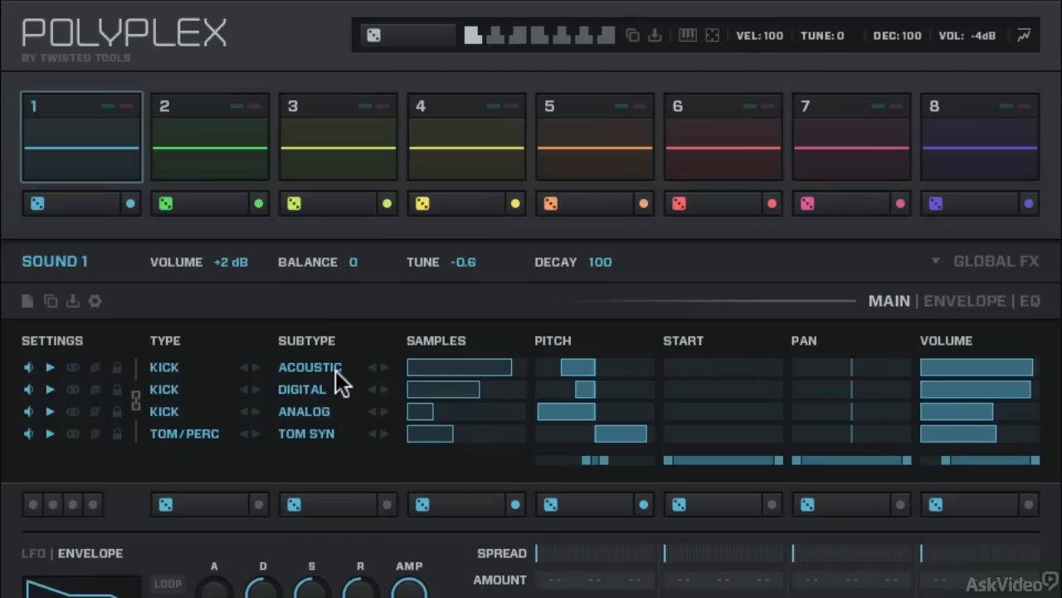
mouse_move(516, 367)
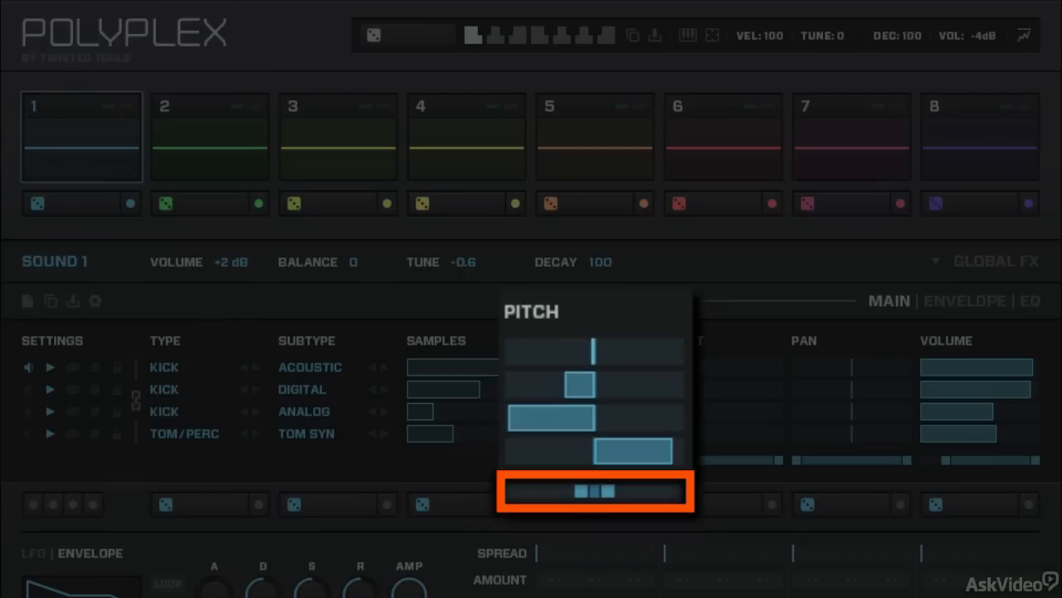
mouse_move(668, 494)
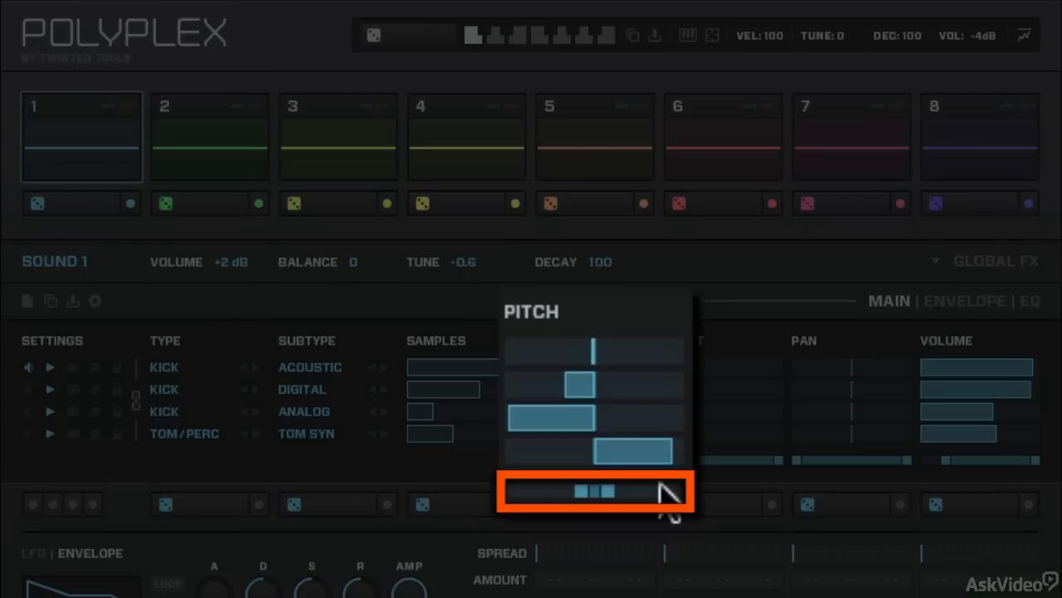
mouse_move(601, 374)
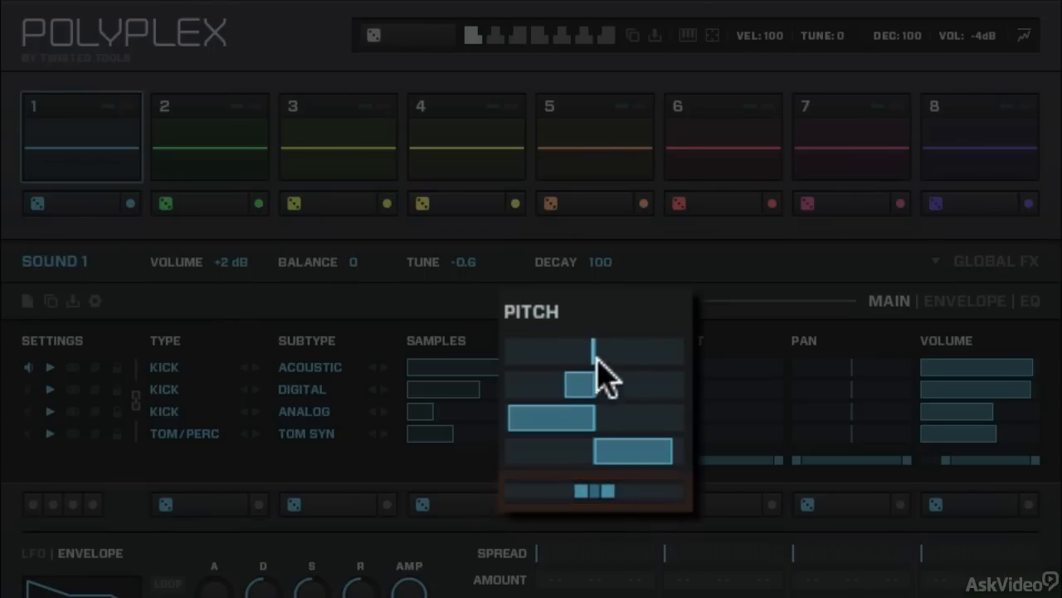
Step: Give the acoustic and digital kick layers narrow pitch ranges and restrict the overall pitch range
drag(594, 350, 639, 350)
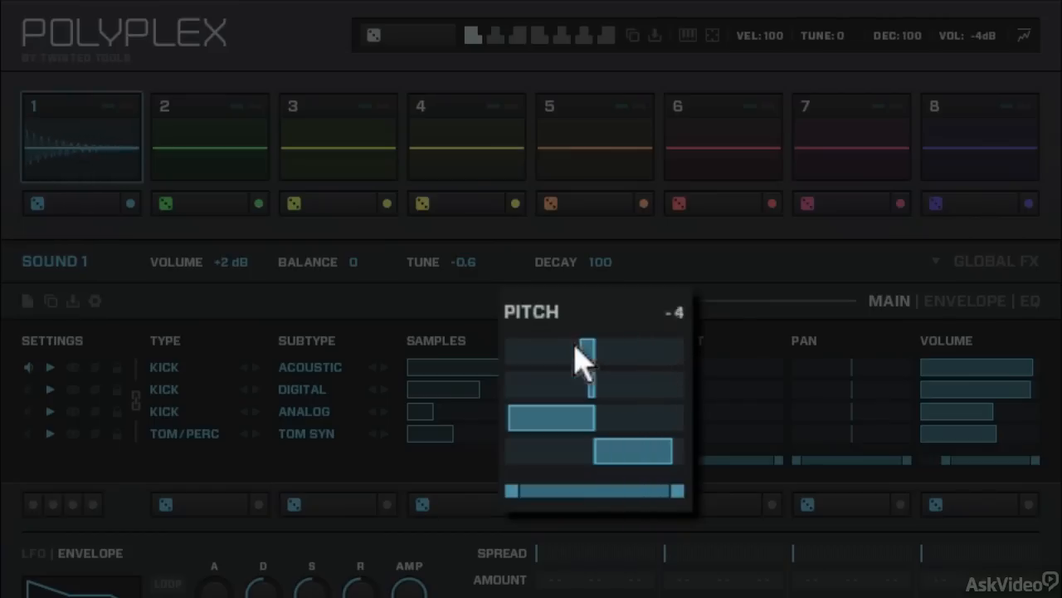
drag(587, 357, 547, 357)
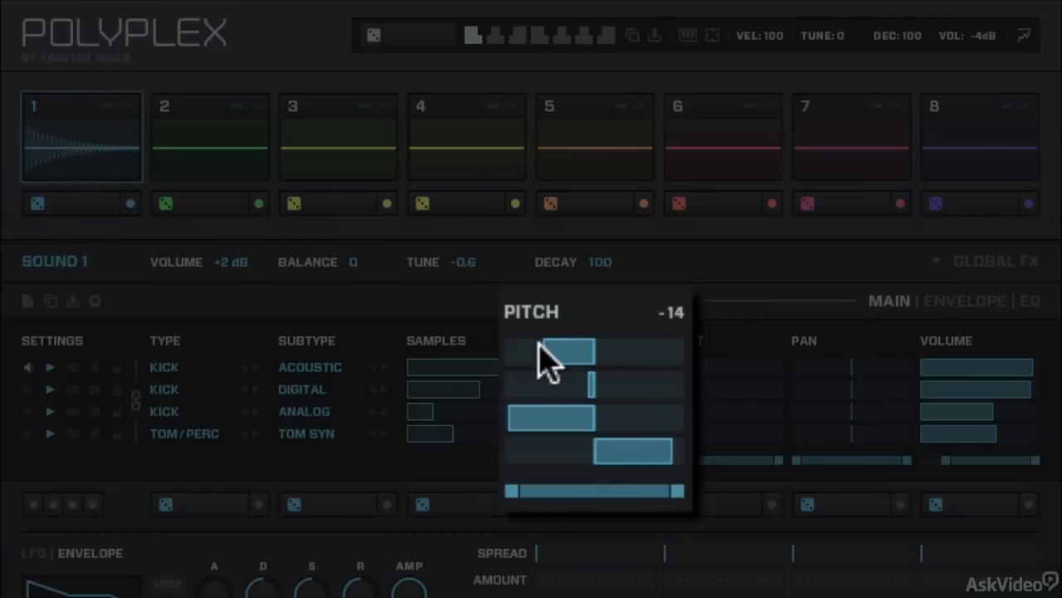
drag(556, 352, 605, 349)
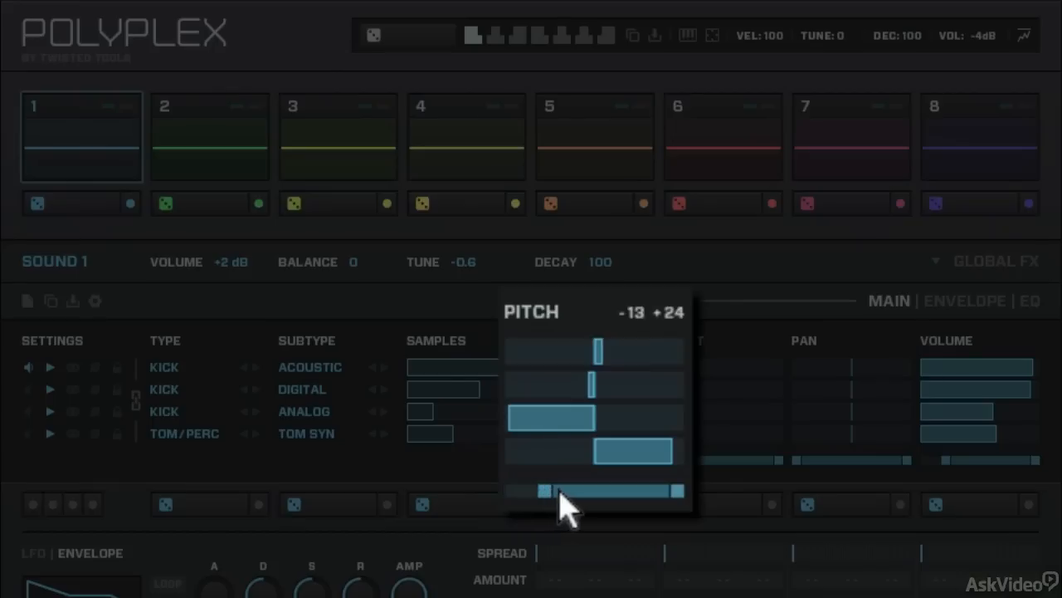
drag(552, 491, 573, 490)
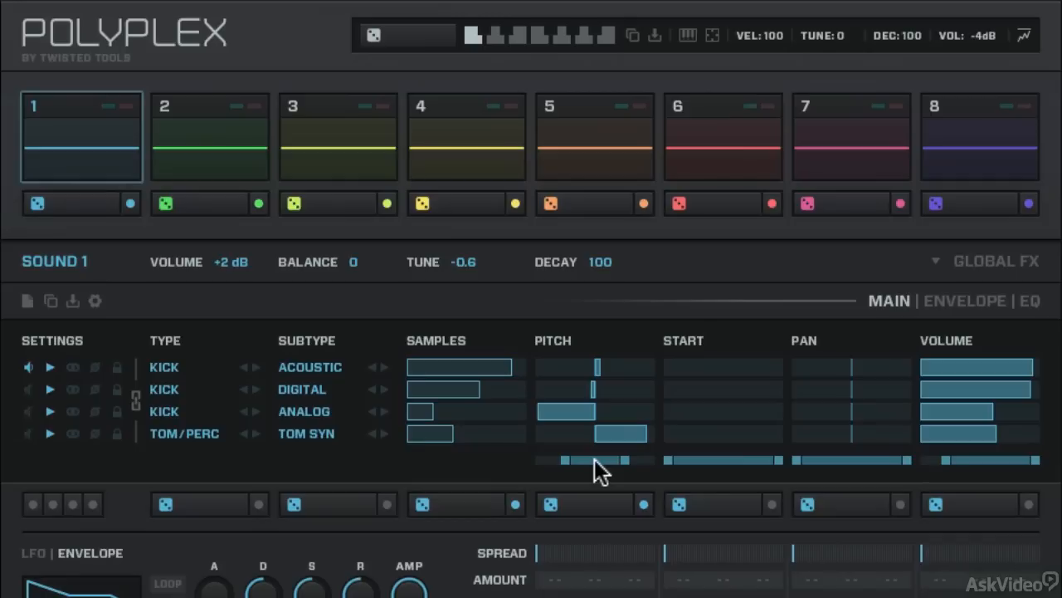
mouse_move(599, 465)
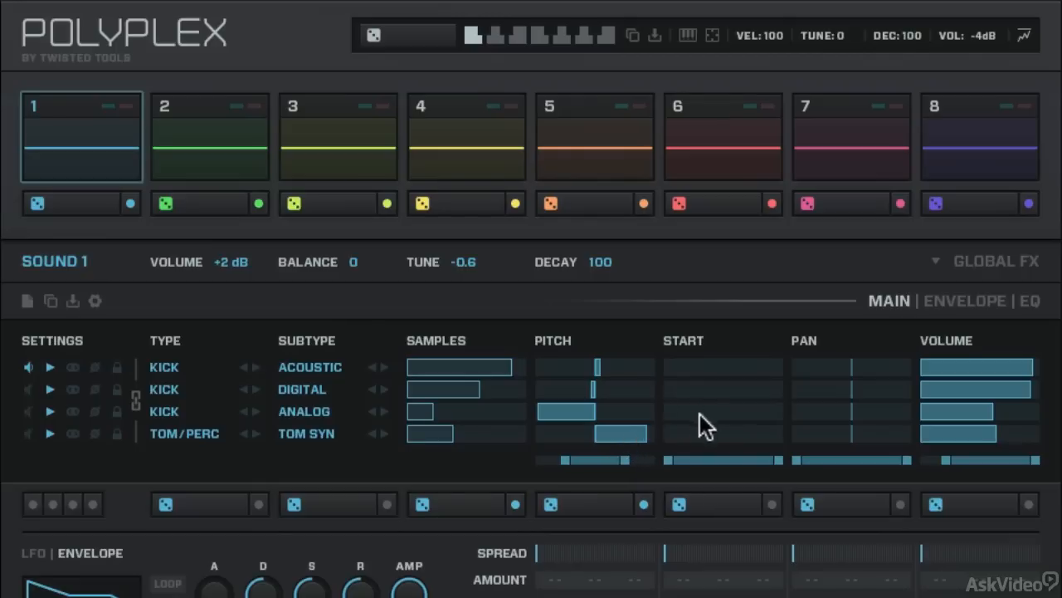
mouse_move(715, 469)
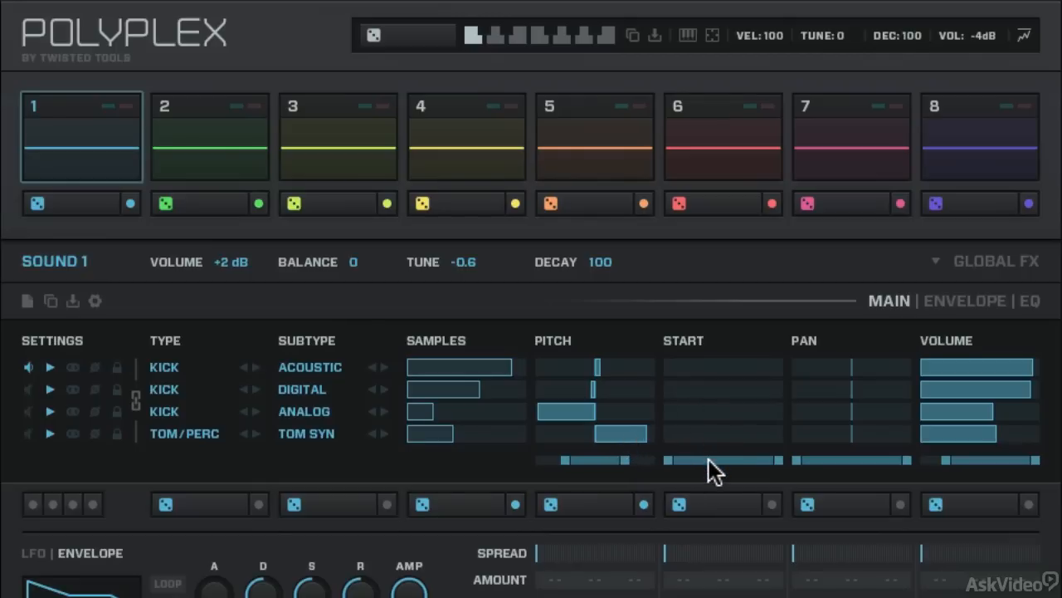
mouse_move(672, 388)
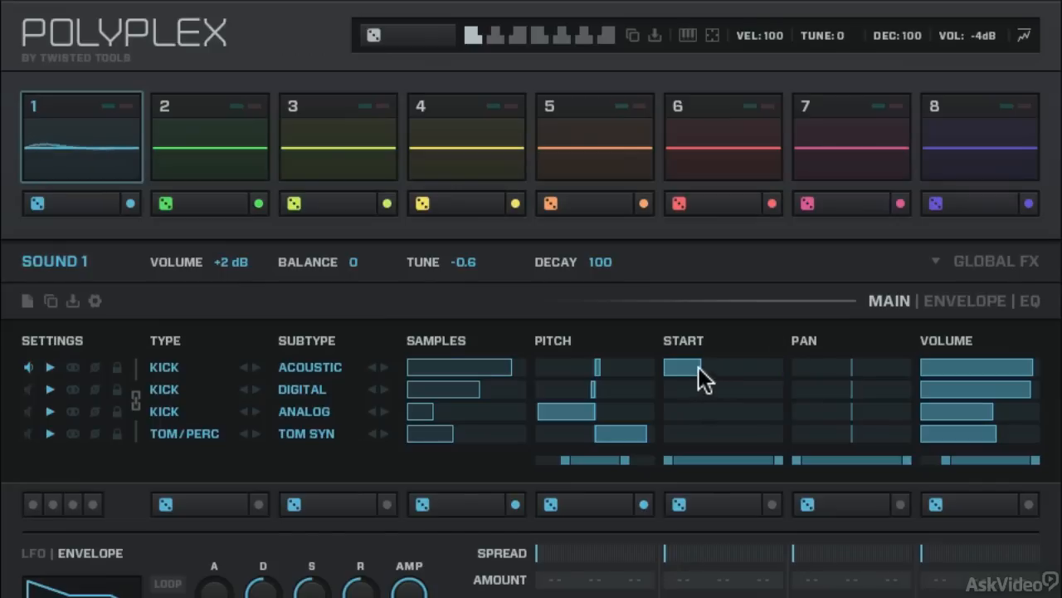
drag(705, 373, 676, 374)
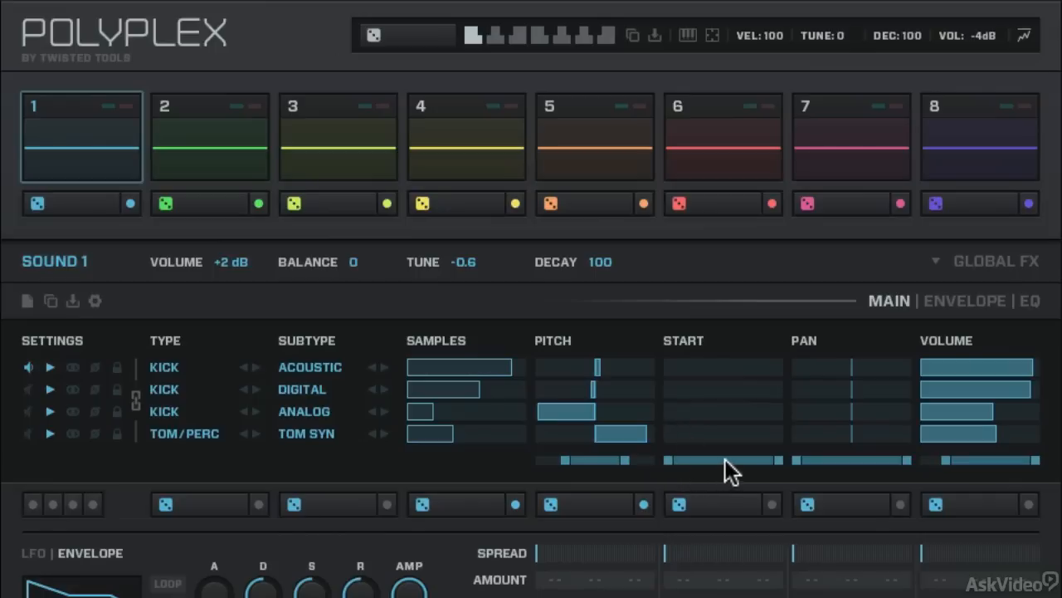
mouse_move(863, 413)
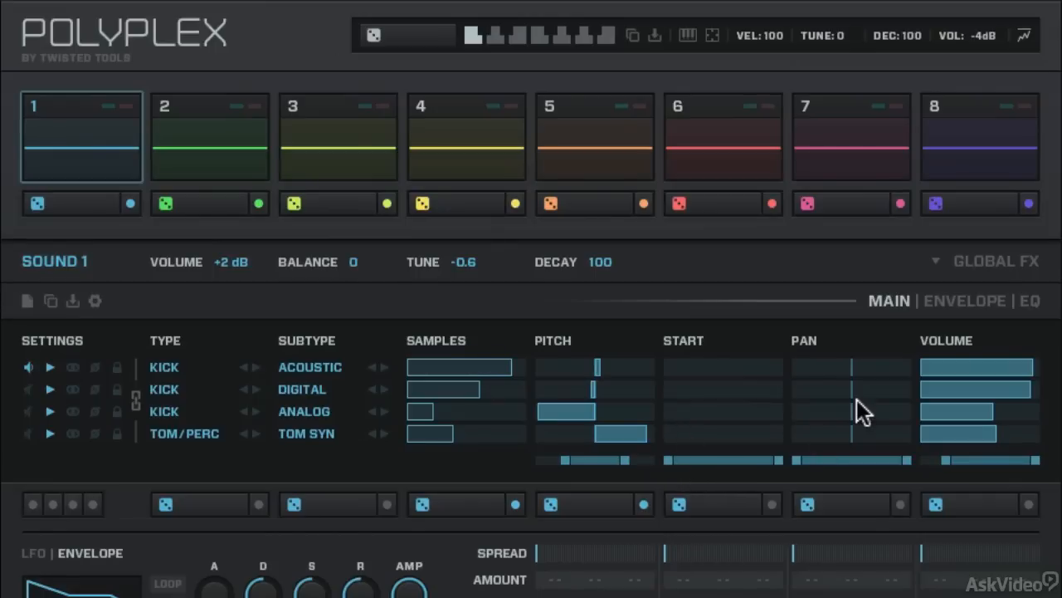
mouse_move(857, 380)
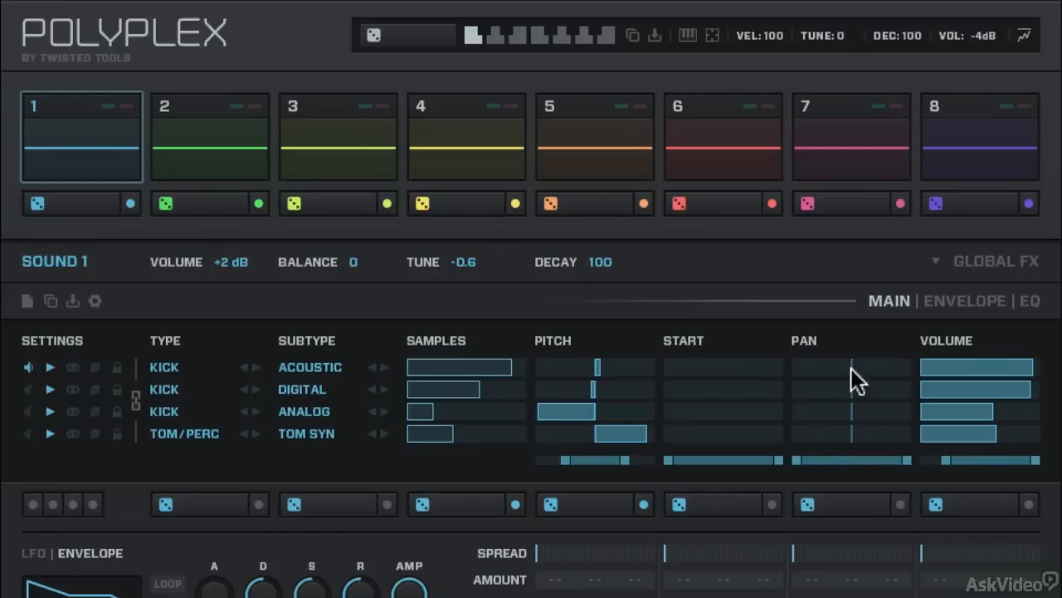
Step: Adjust the first kick layer's pan, moving it left, back to centre, then left again
drag(850, 366, 826, 367)
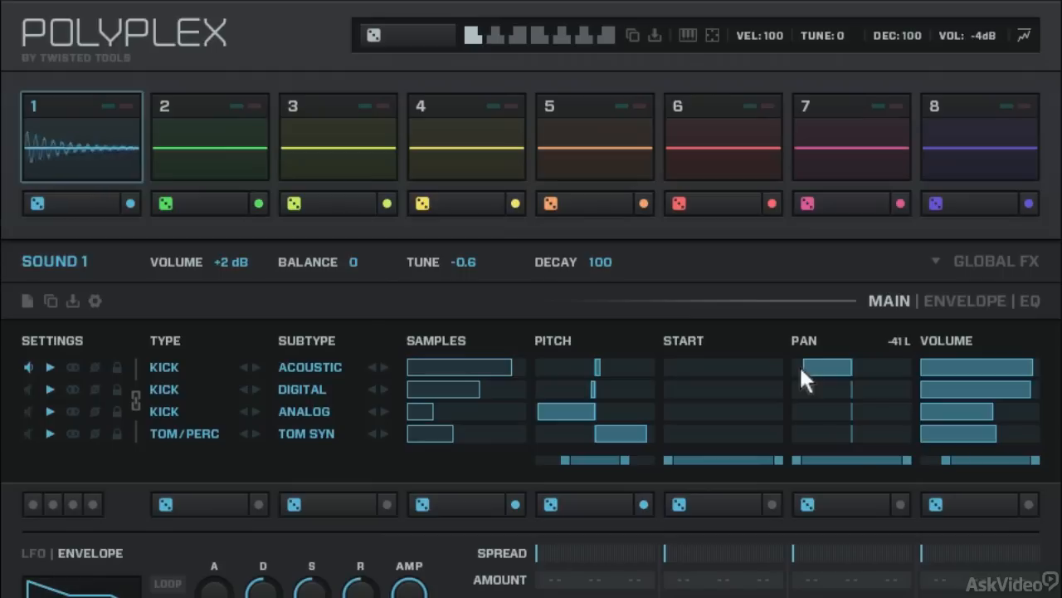
drag(826, 367, 867, 368)
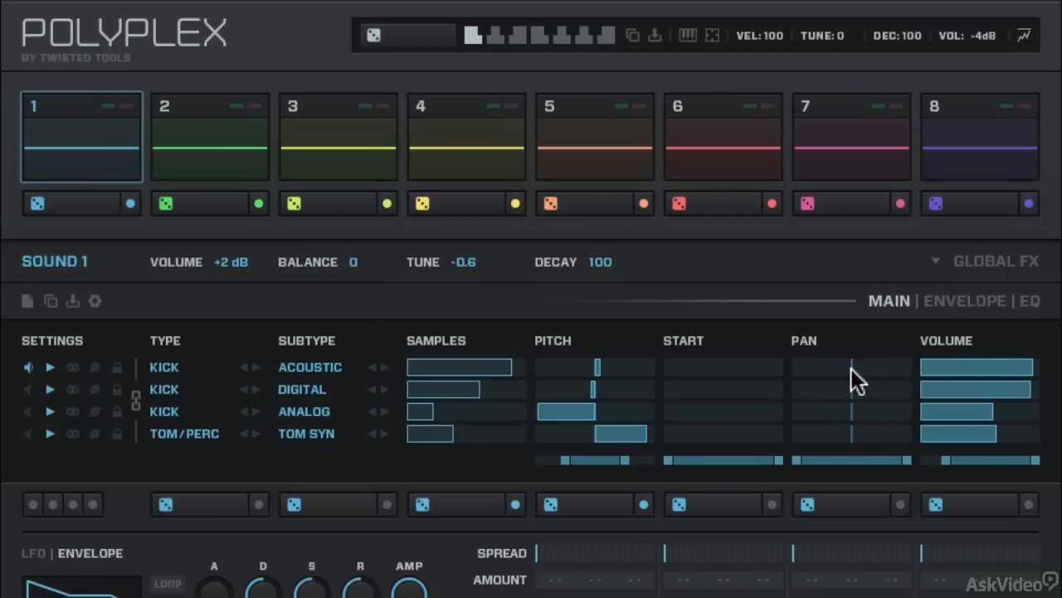
mouse_move(988, 380)
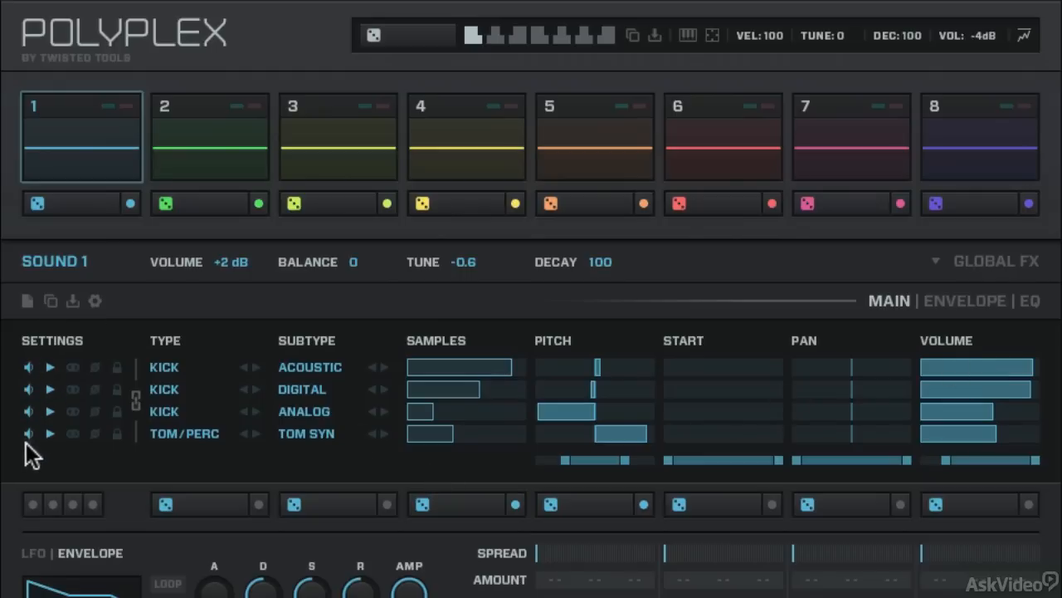
click(830, 366)
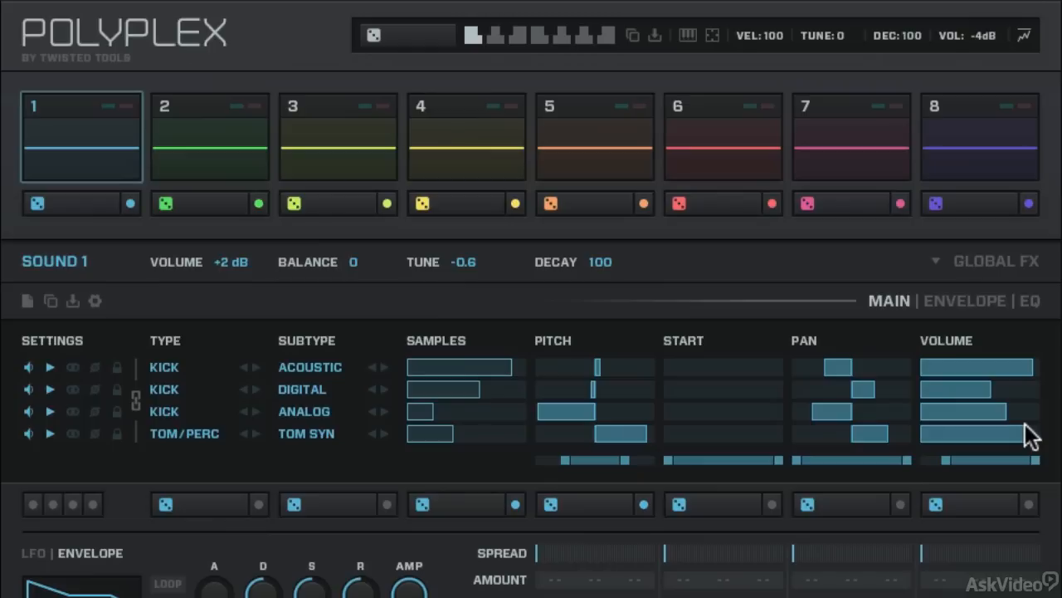
mouse_move(754, 345)
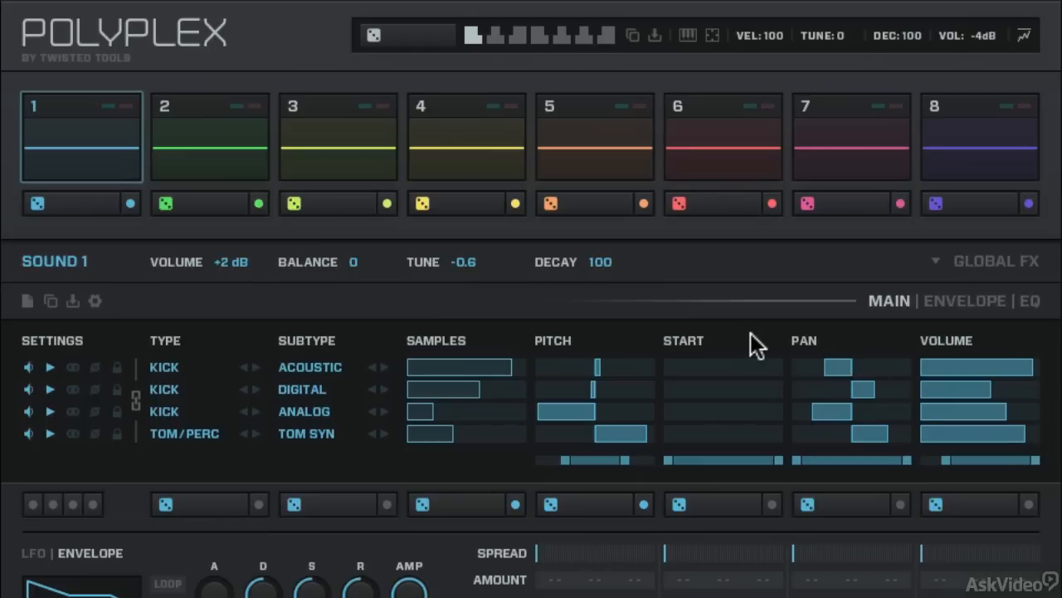
mouse_move(710, 315)
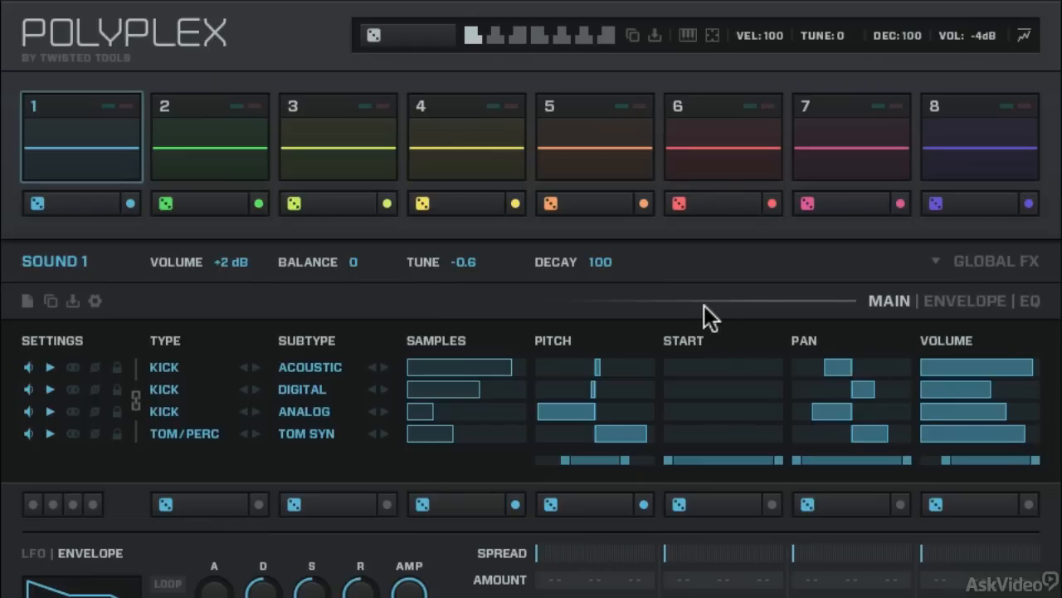